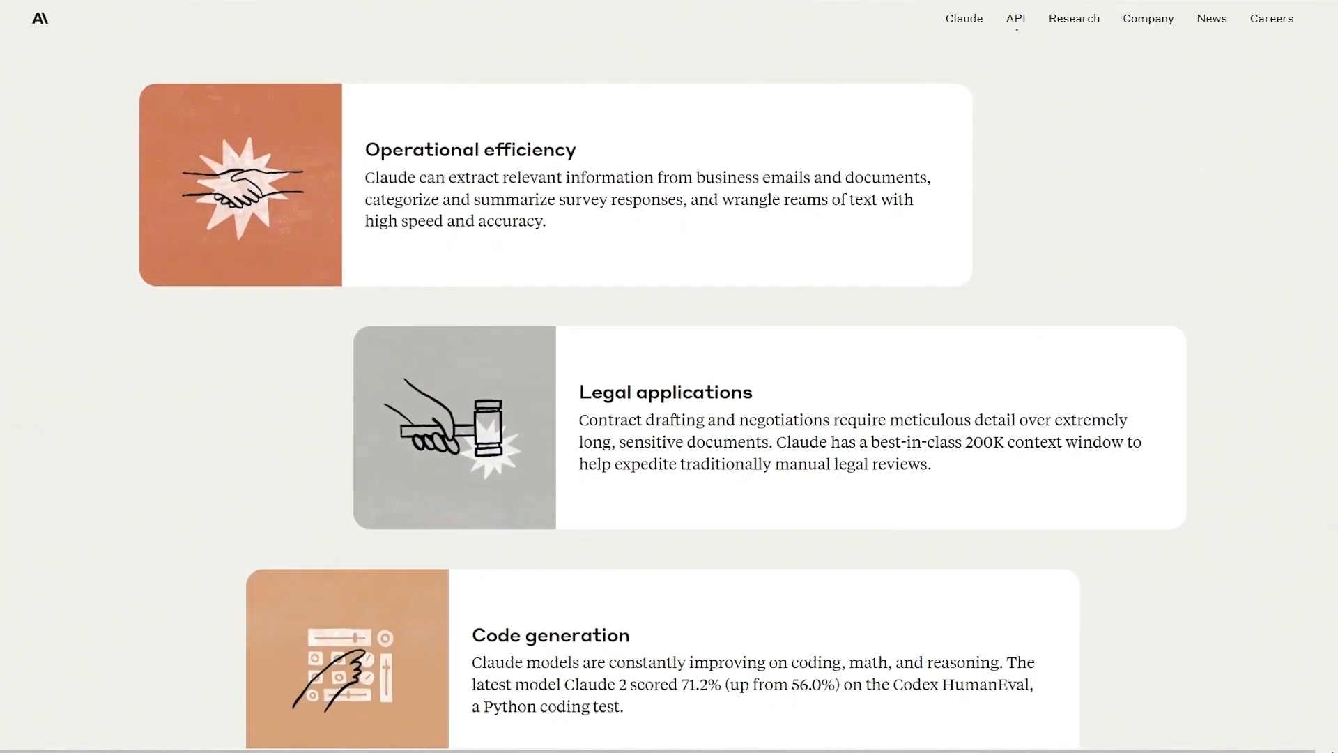
scroll(down, 3)
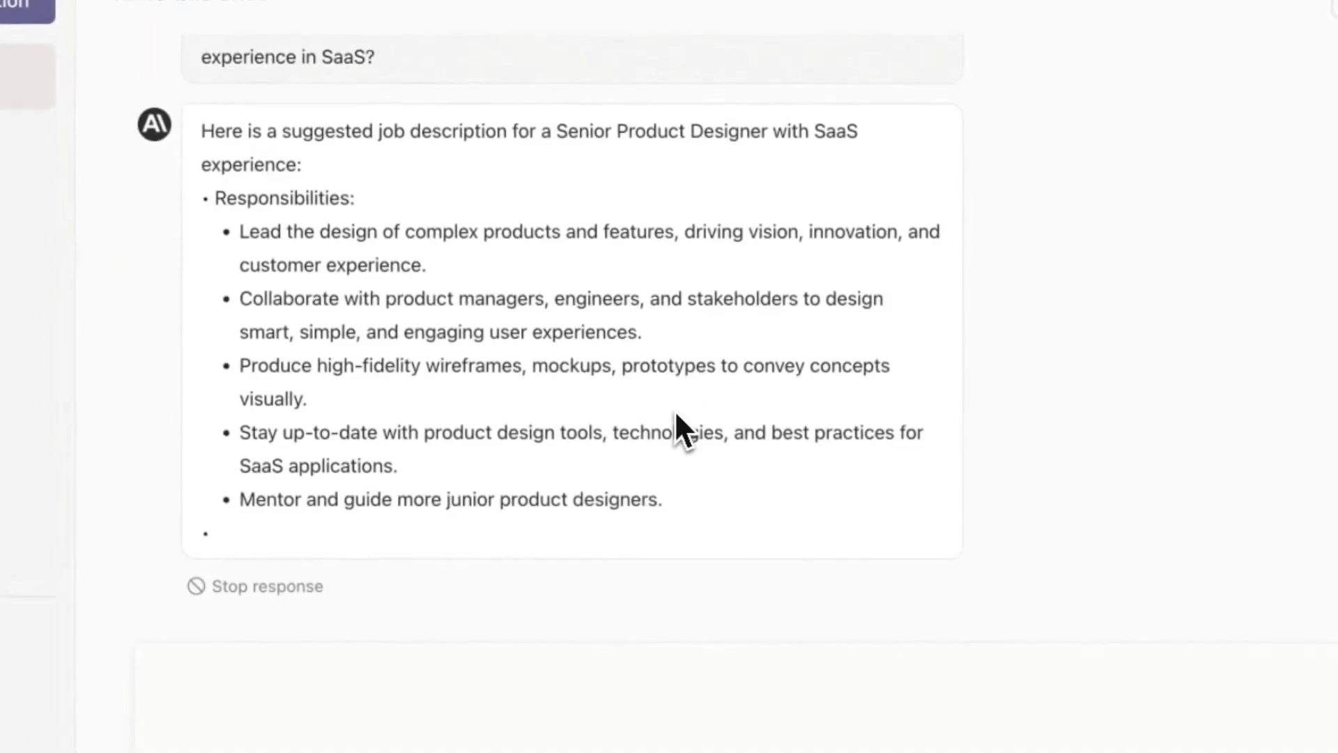
scroll(down, 3)
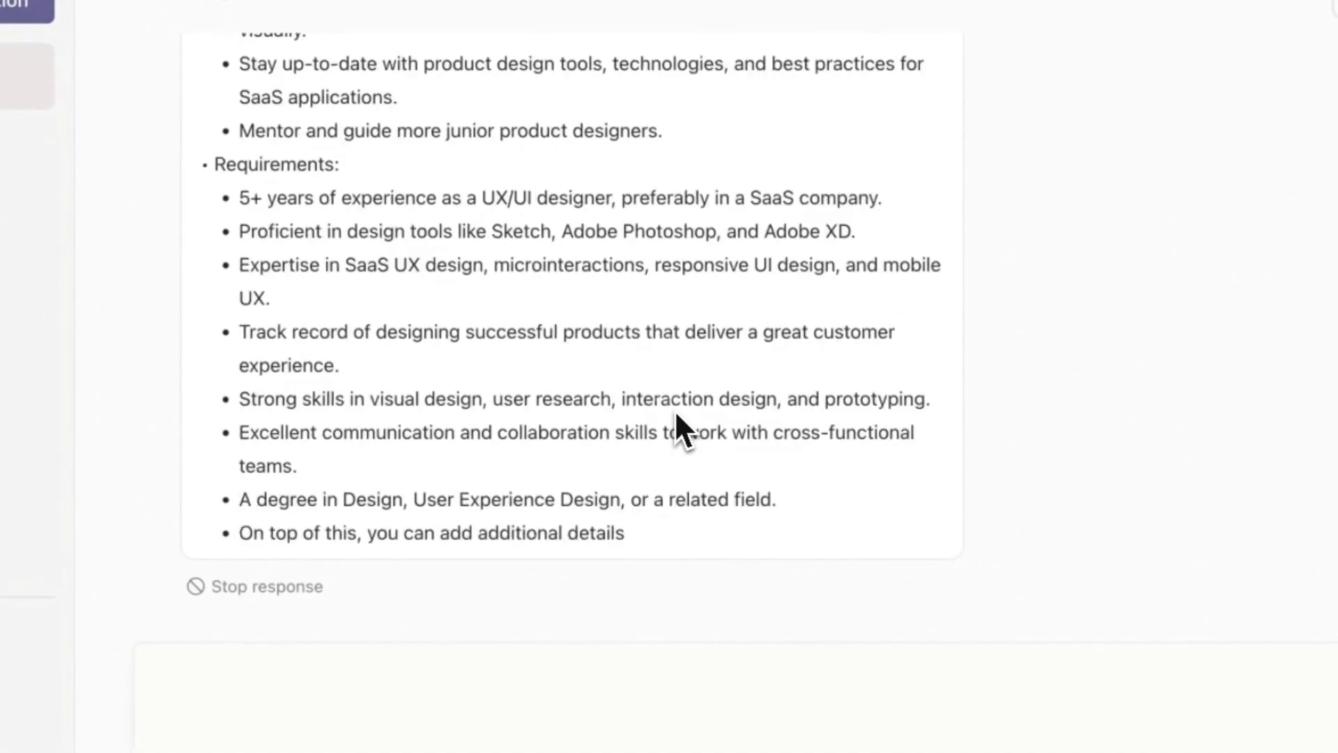